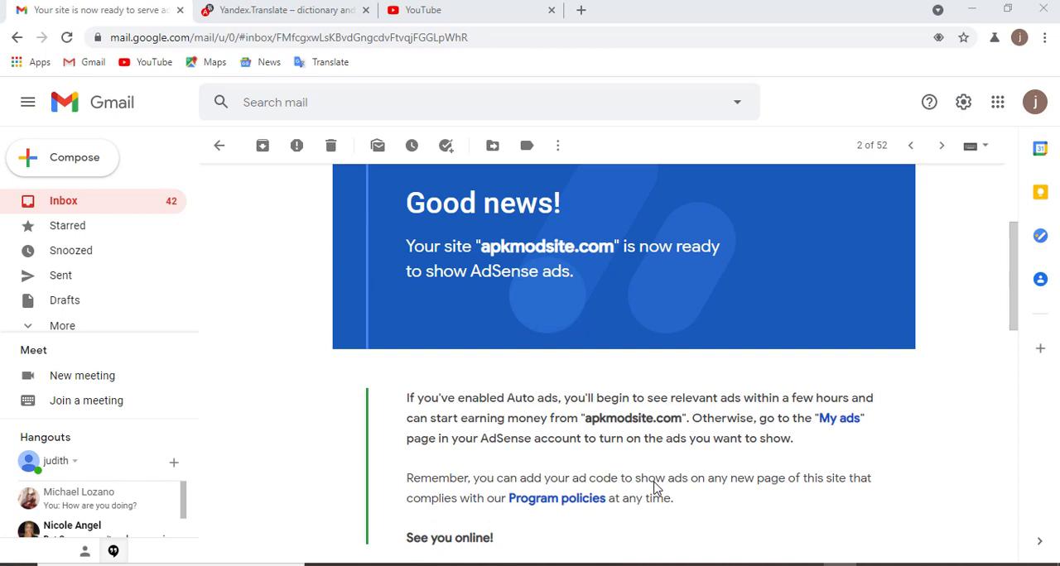
mouse_move(65, 28)
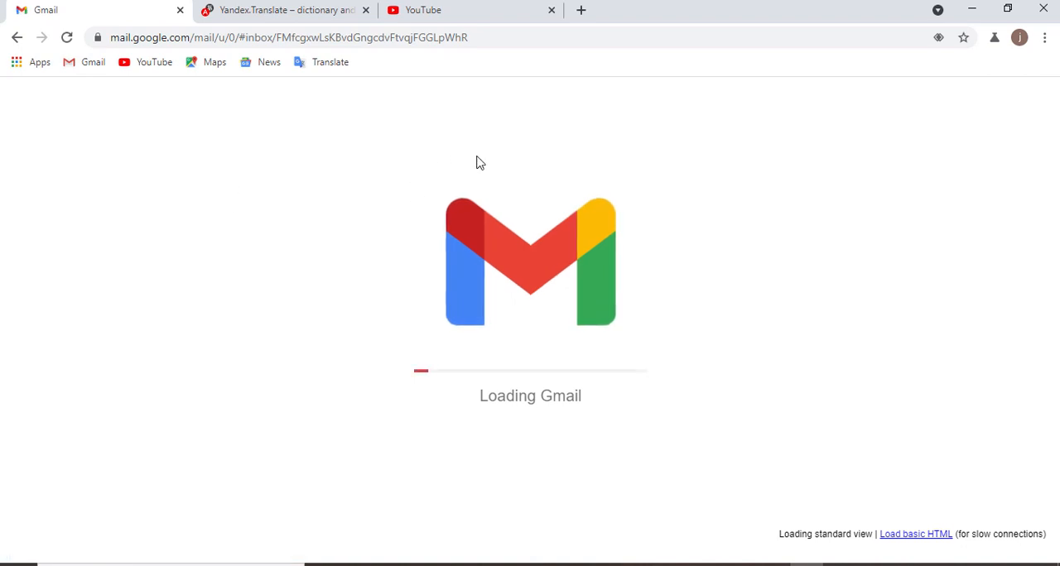
Switch from the AdSense approval email in Gmail to the Yandex Translate page.
left_click(282, 10)
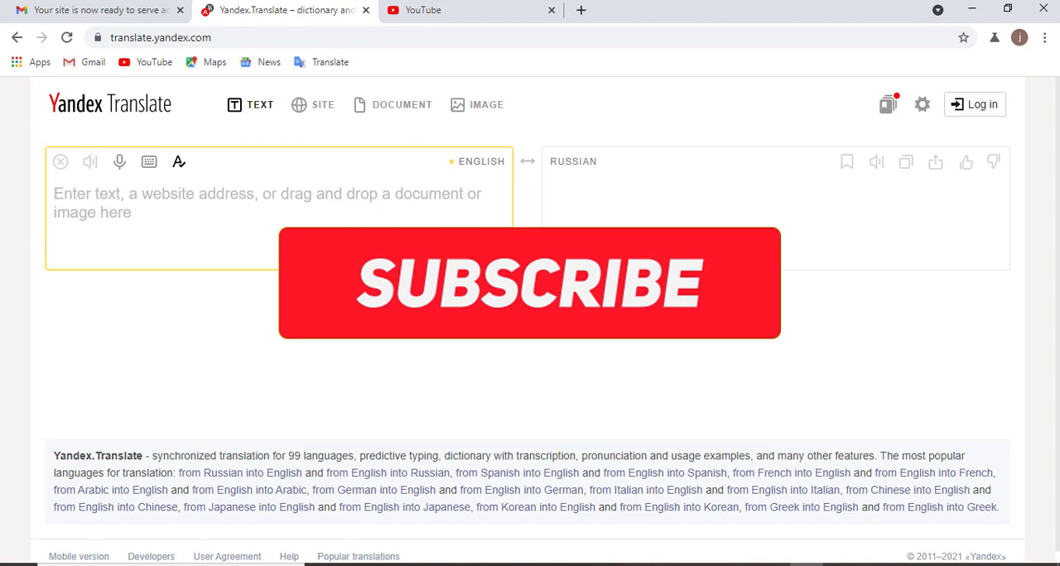
Focus the Yandex Translate input box, then move to the YouTube page.
left_click(530, 281)
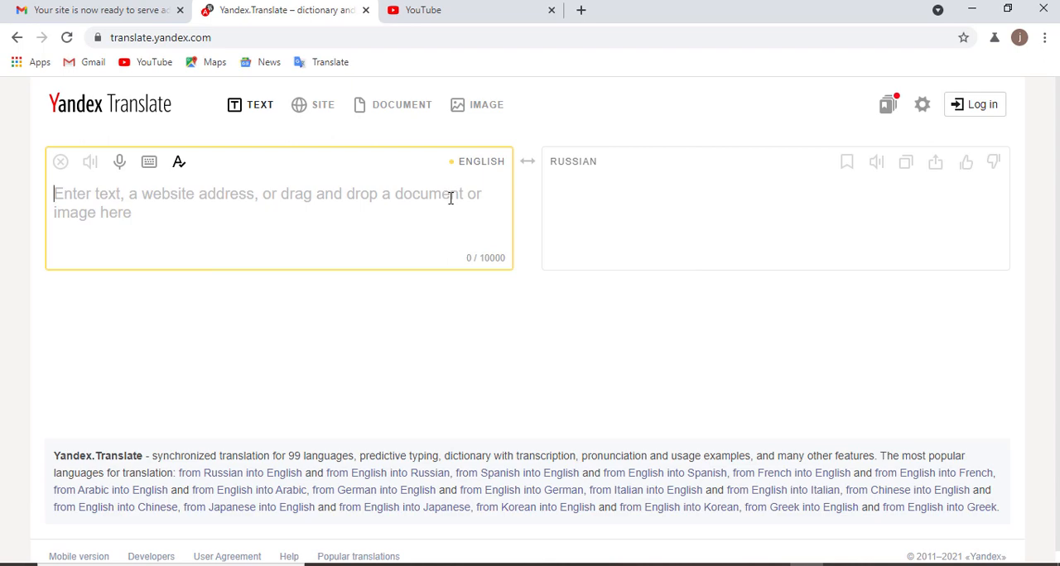
left_click(424, 10)
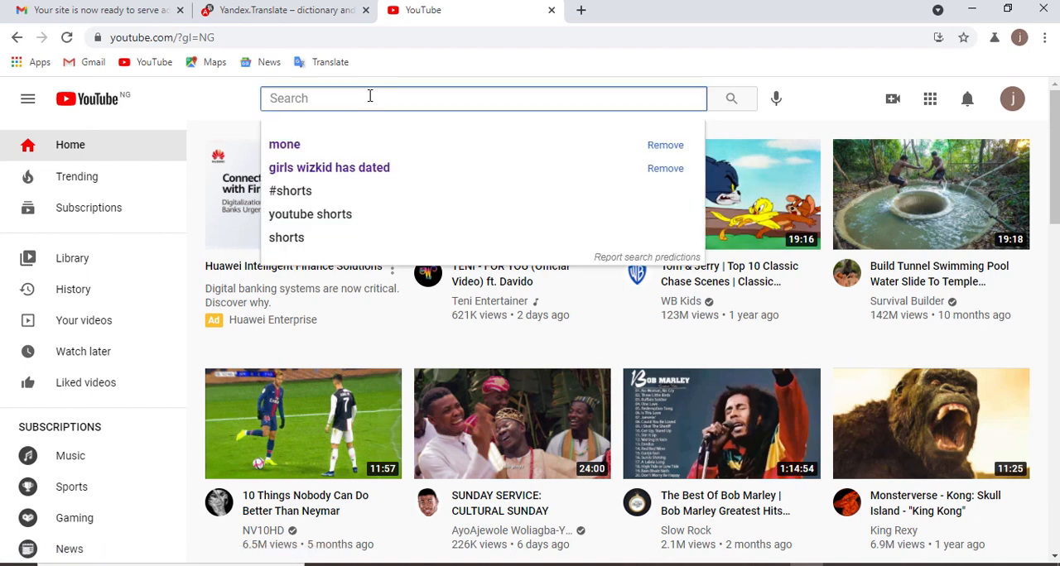
Find the Princewpseo channel and subscribe with notifications turned on.
type("princewpseo")
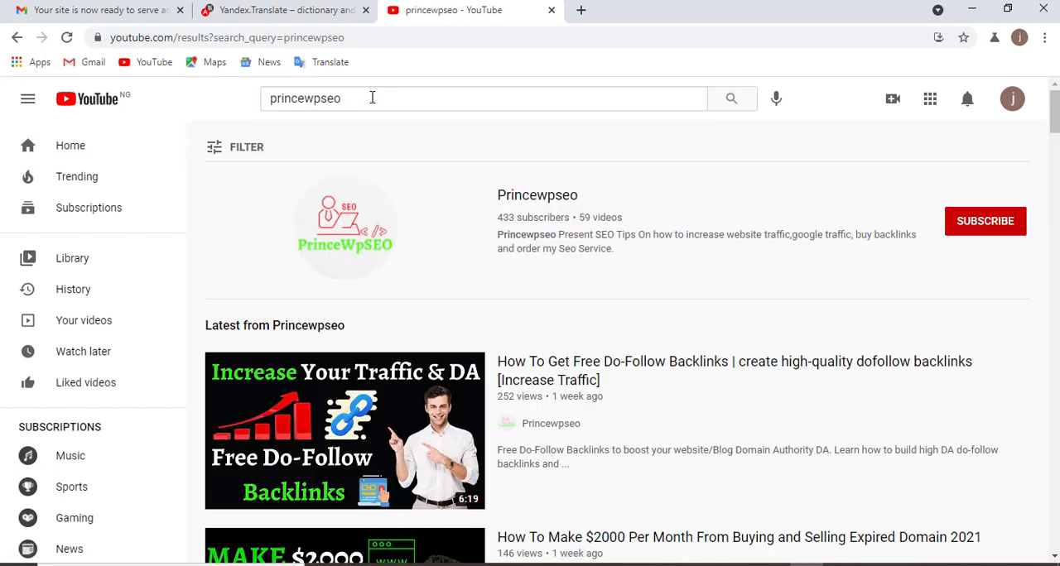
left_click(985, 222)
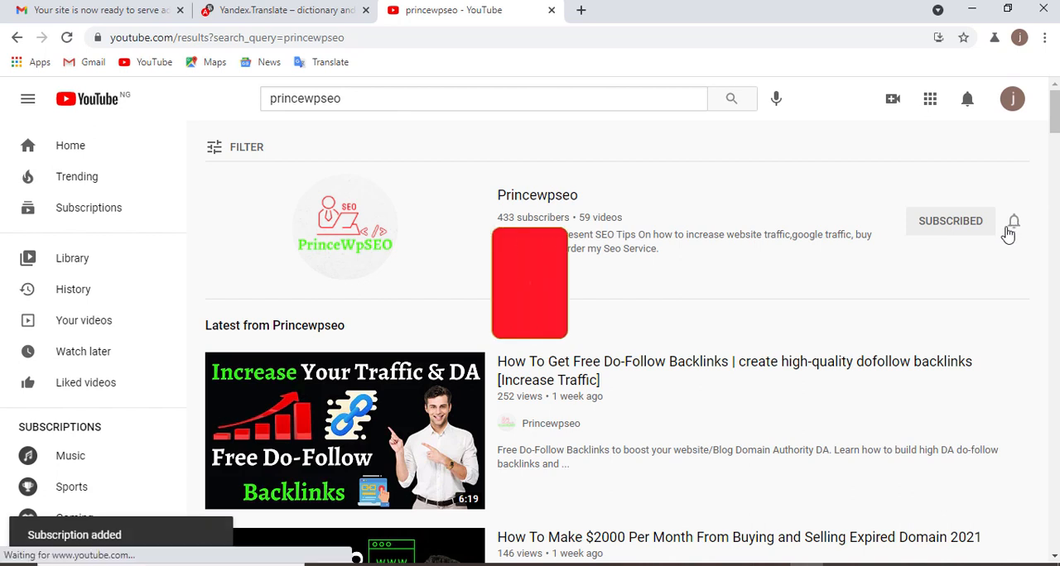
left_click(1014, 222)
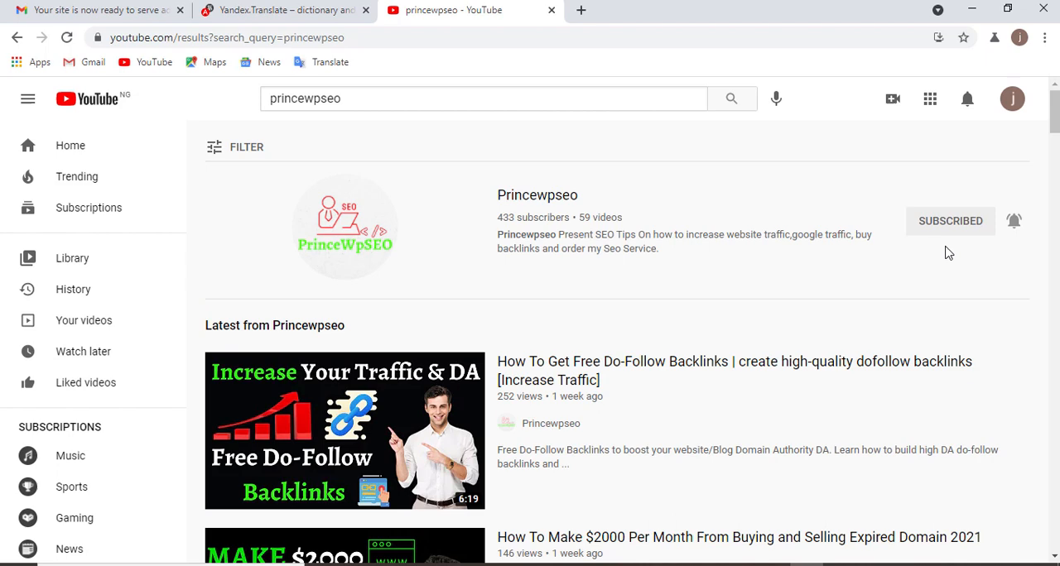
mouse_move(490, 167)
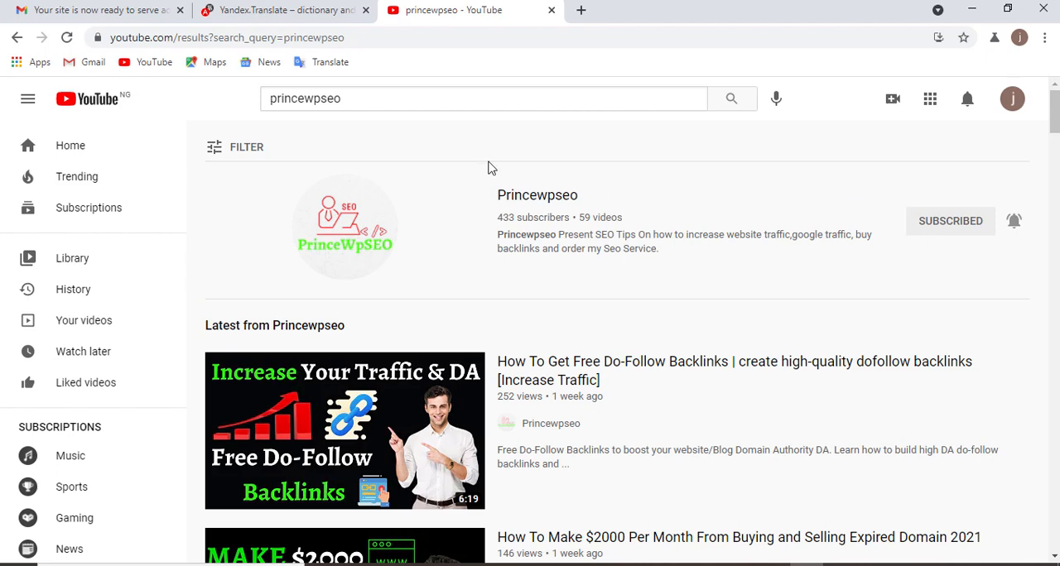
Revisit the AdSense approval email in Gmail, then return to Yandex Translate.
left_click(99, 13)
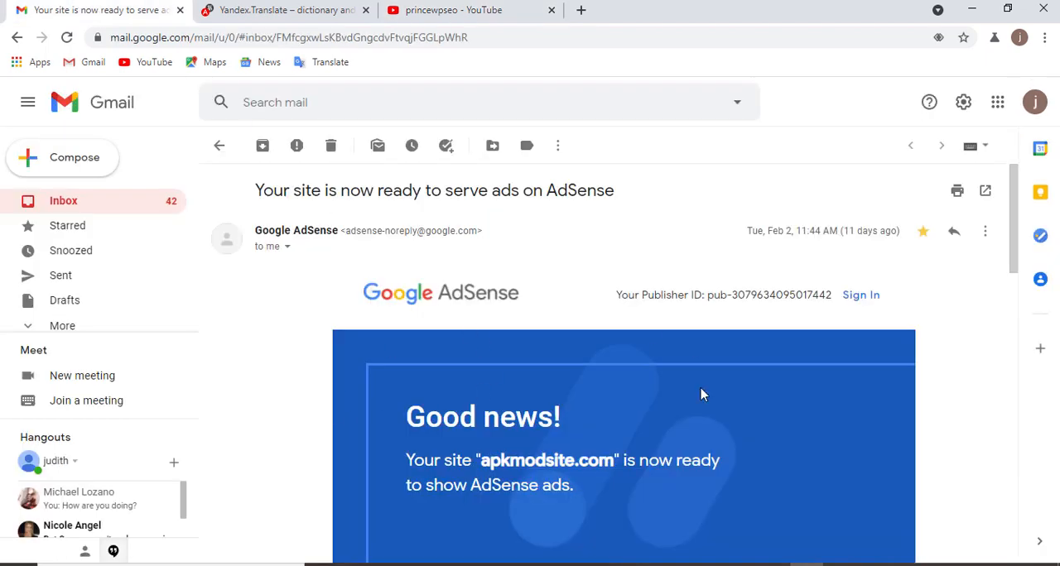
scroll("down", 3)
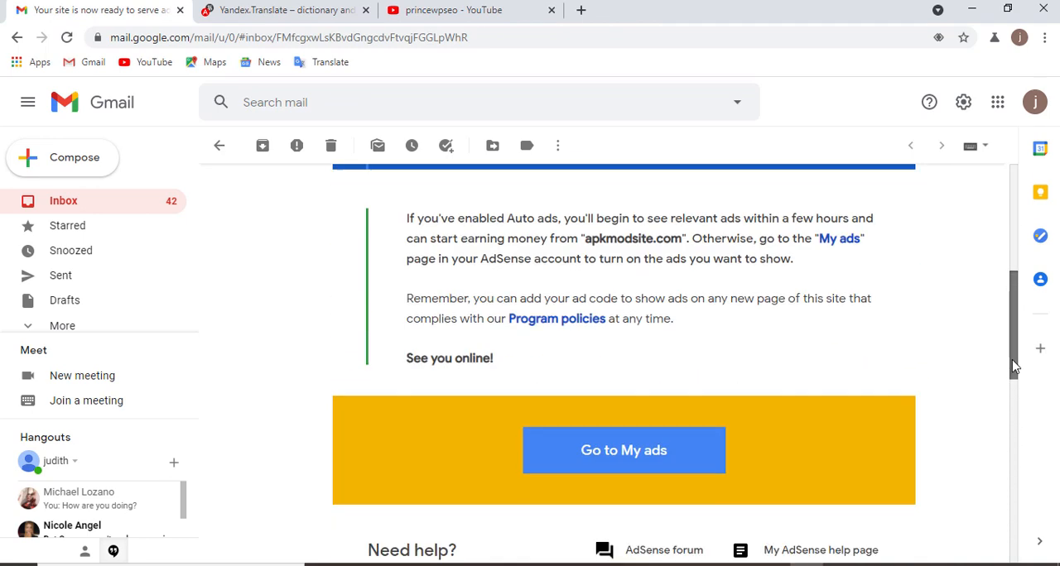
left_click(290, 10)
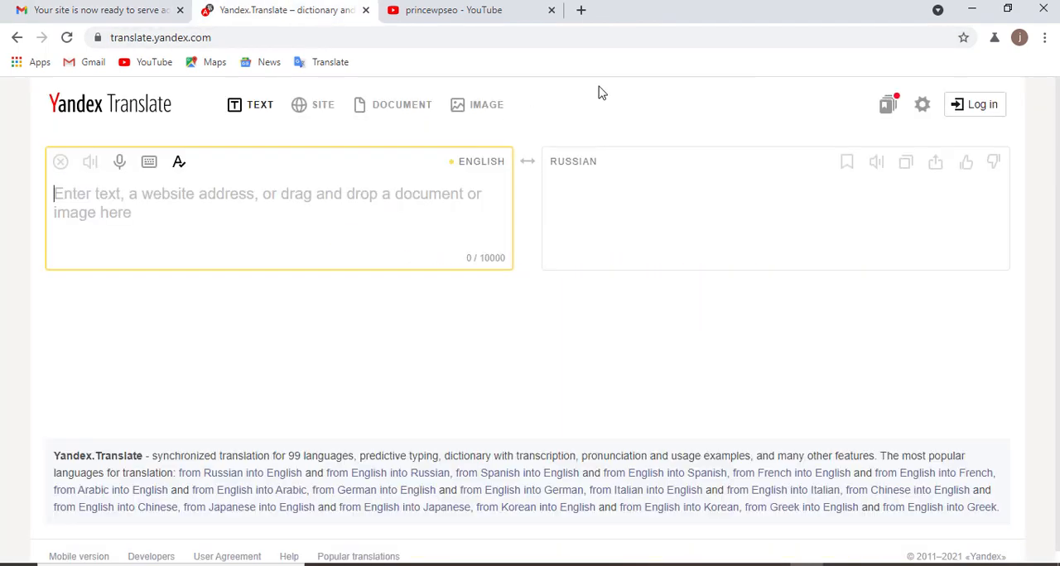
mouse_move(523, 248)
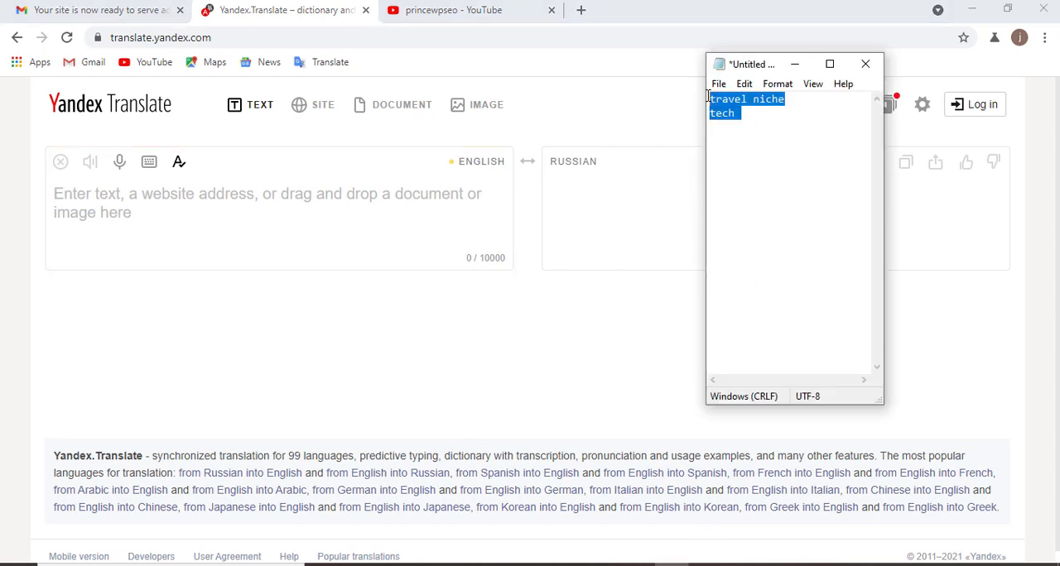
Review the travel and tech niche notes, then focus the Yandex text-to-translate box.
left_click(736, 113)
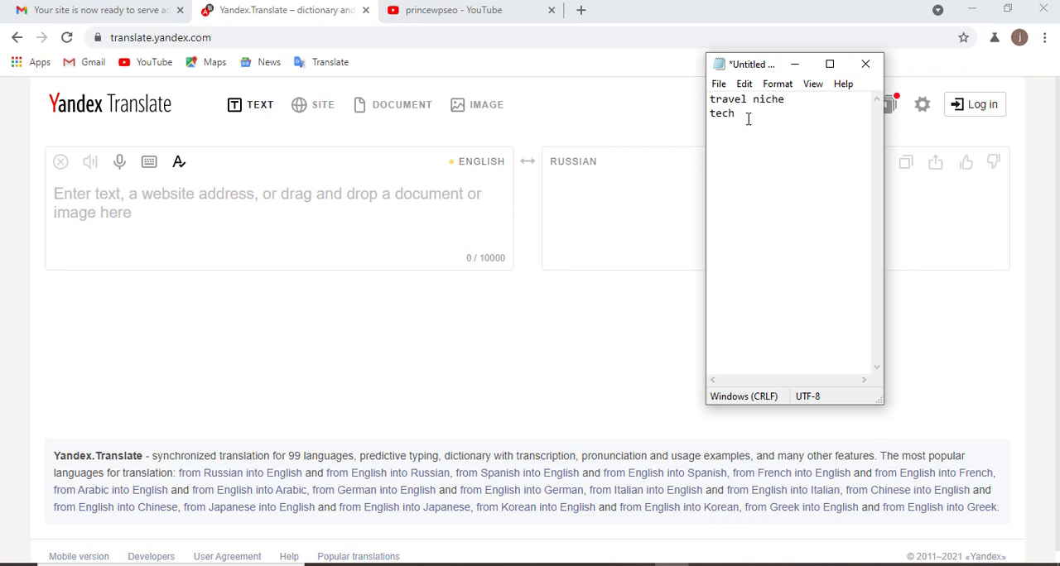
double_click(722, 112)
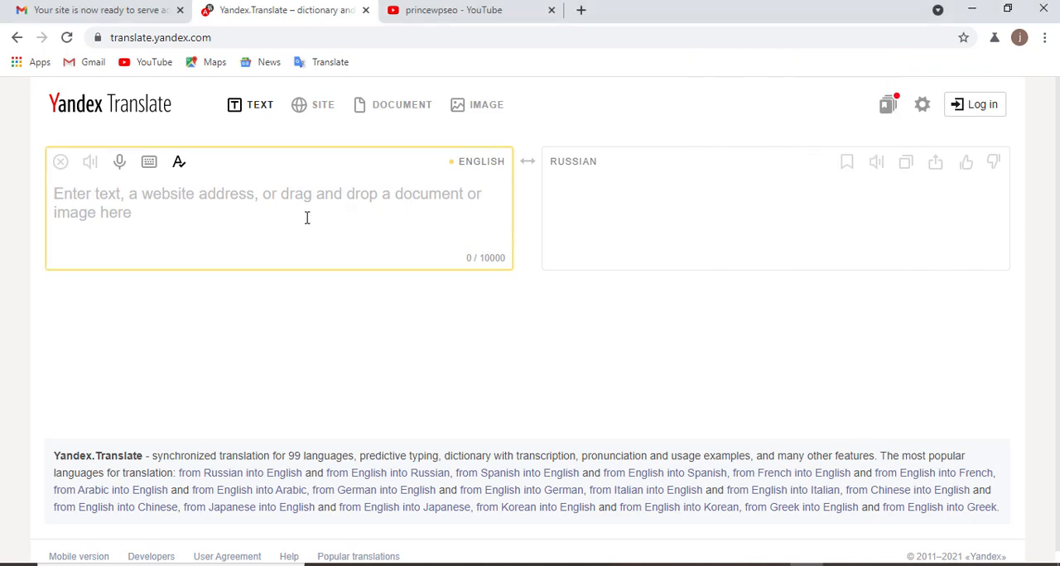
mouse_move(234, 207)
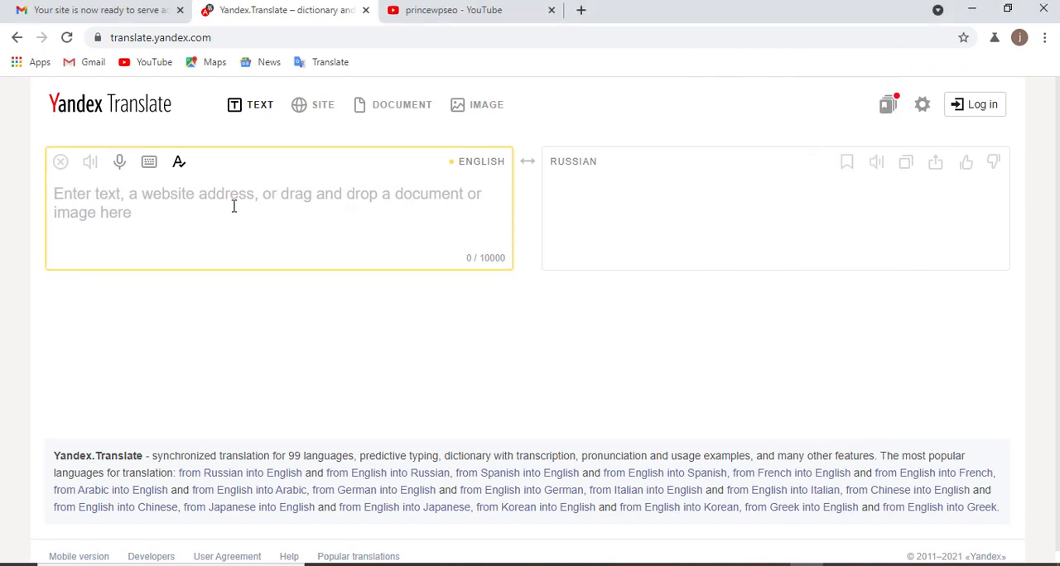
mouse_move(275, 223)
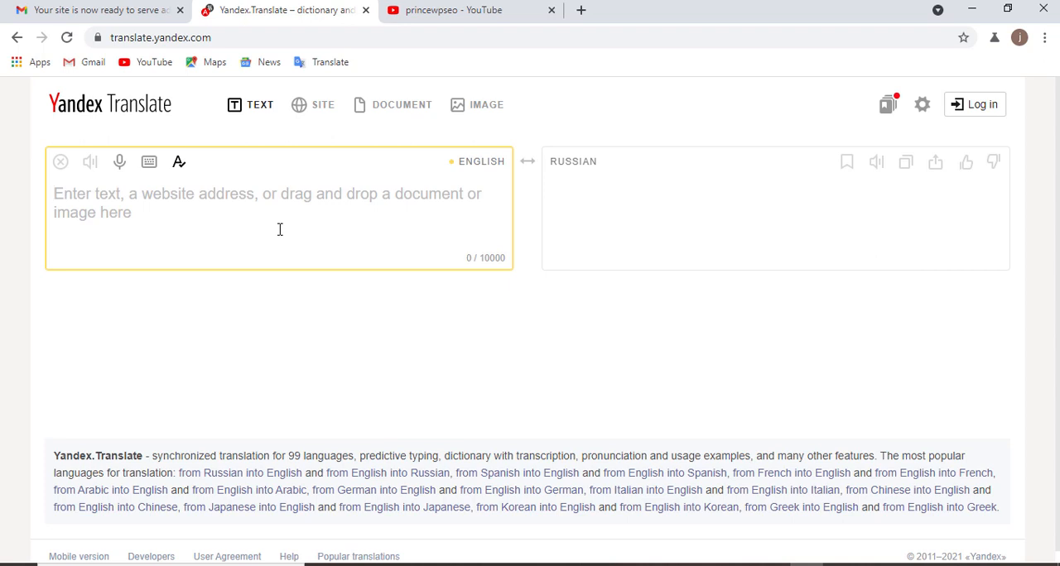
mouse_move(388, 235)
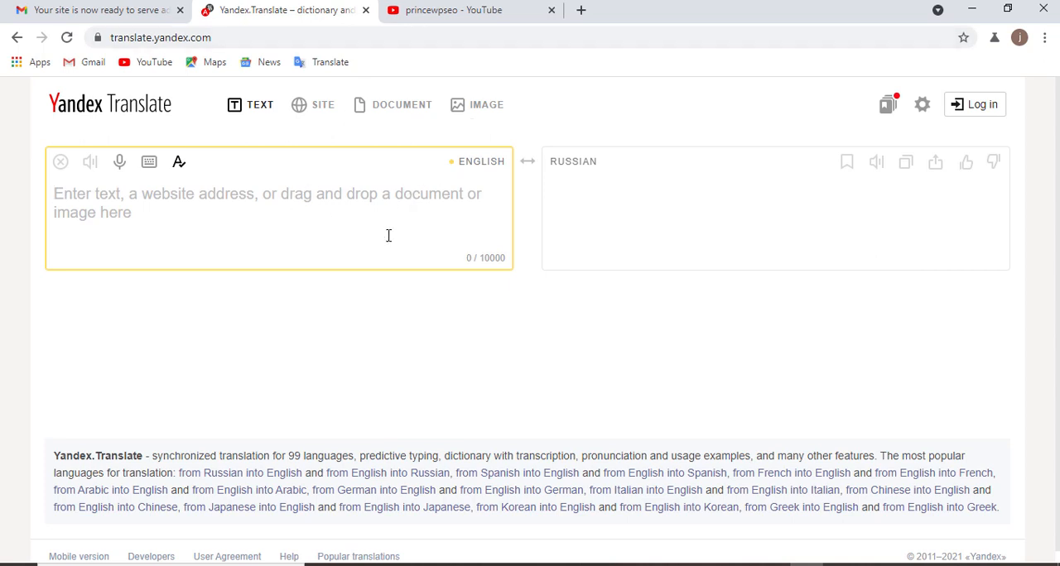
left_click(573, 163)
type("support")
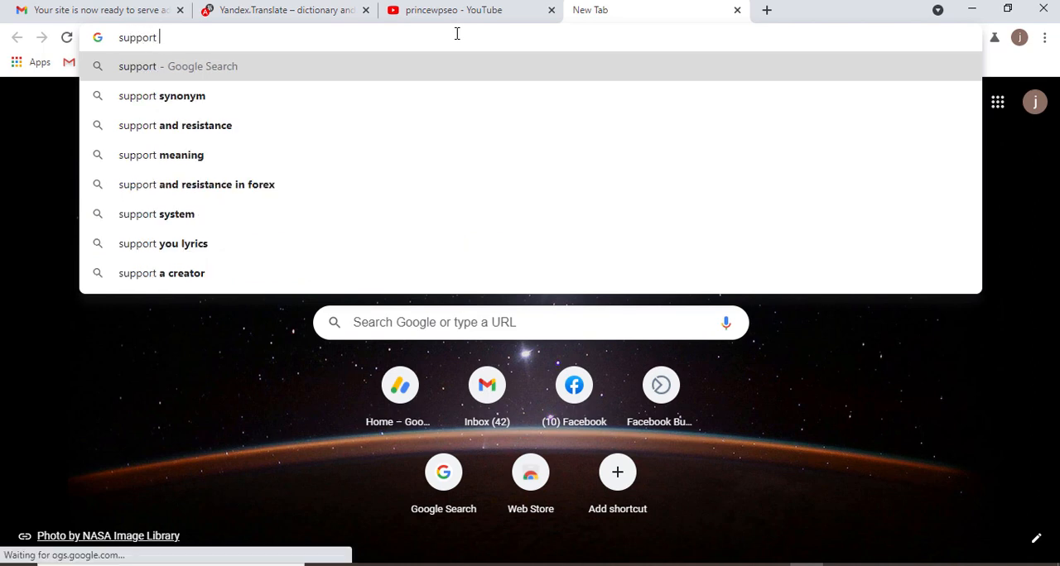
Run a Google search for 'support language Adsense'.
type("langua")
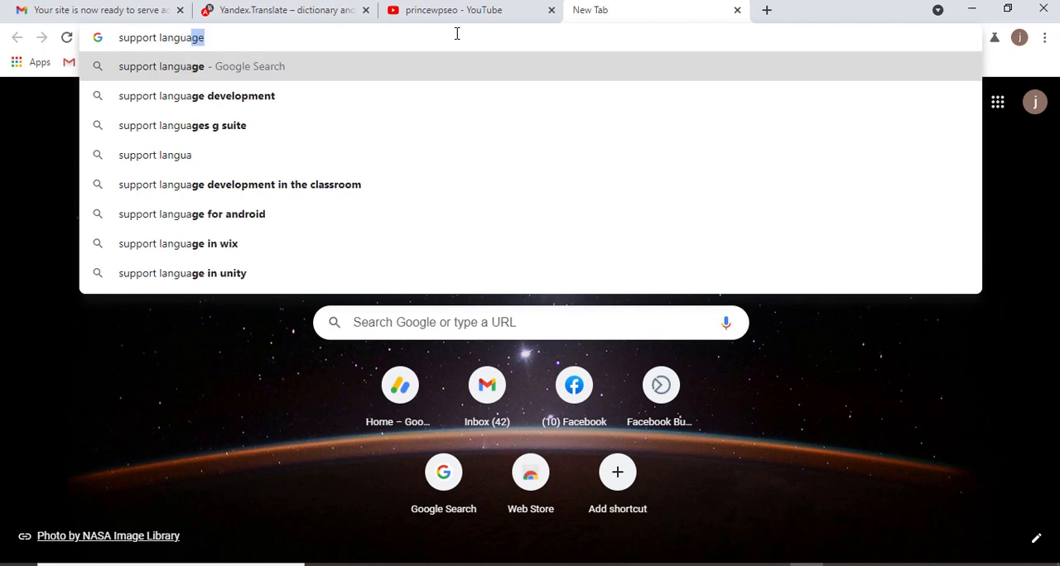
key("Backspace")
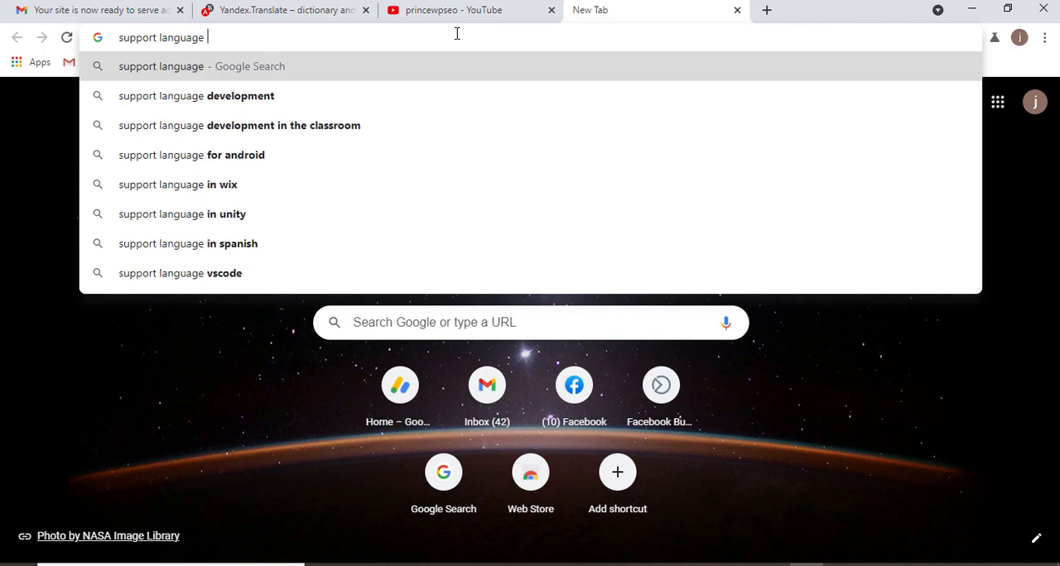
type("A")
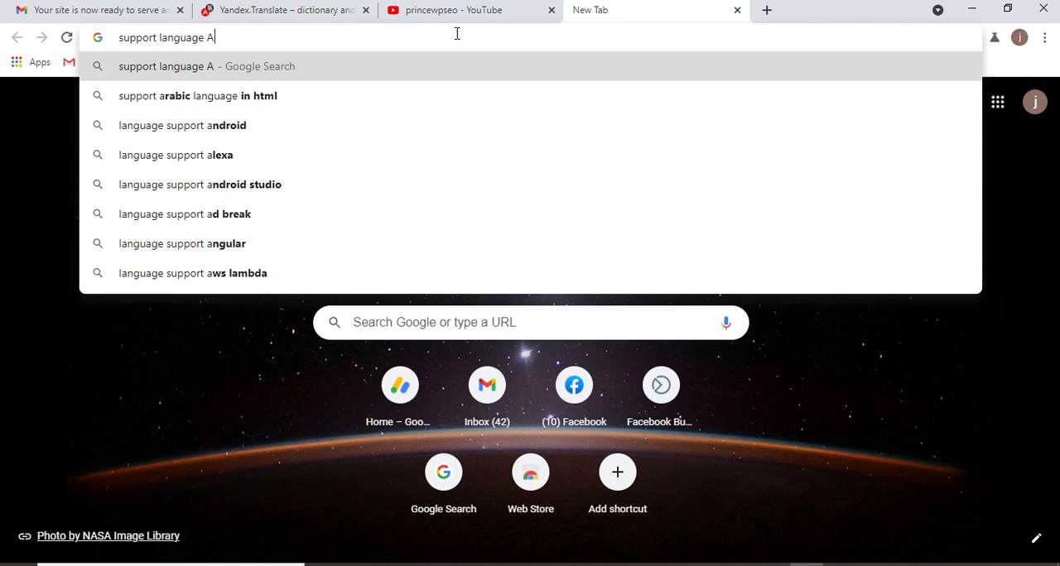
type("dse")
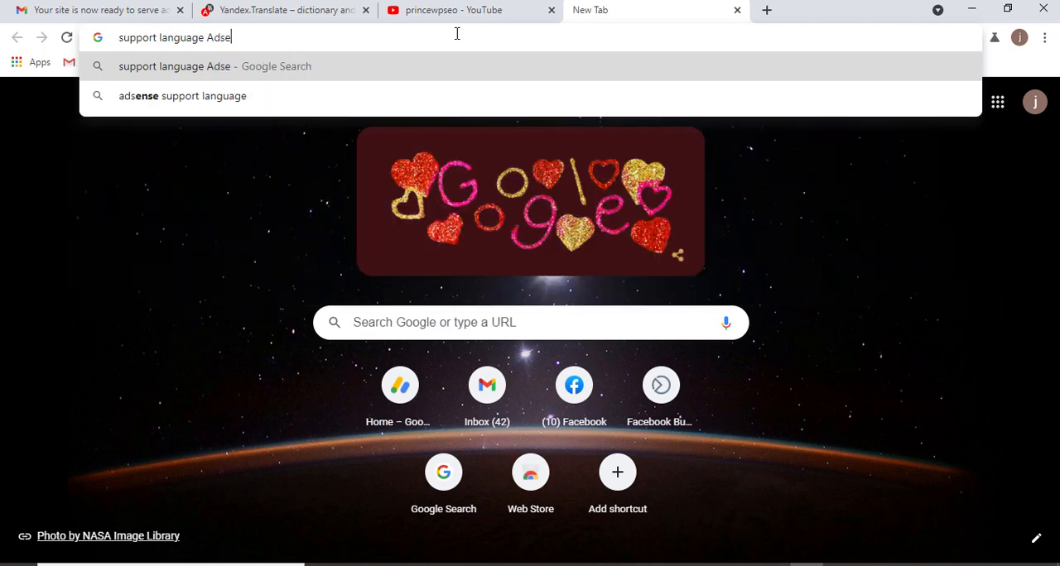
type("nse")
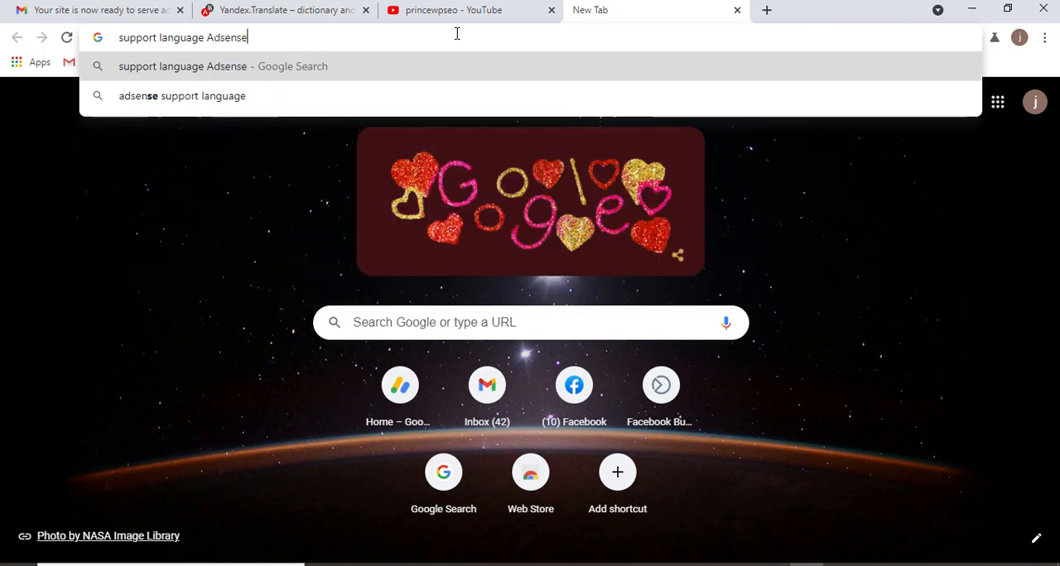
key("Enter")
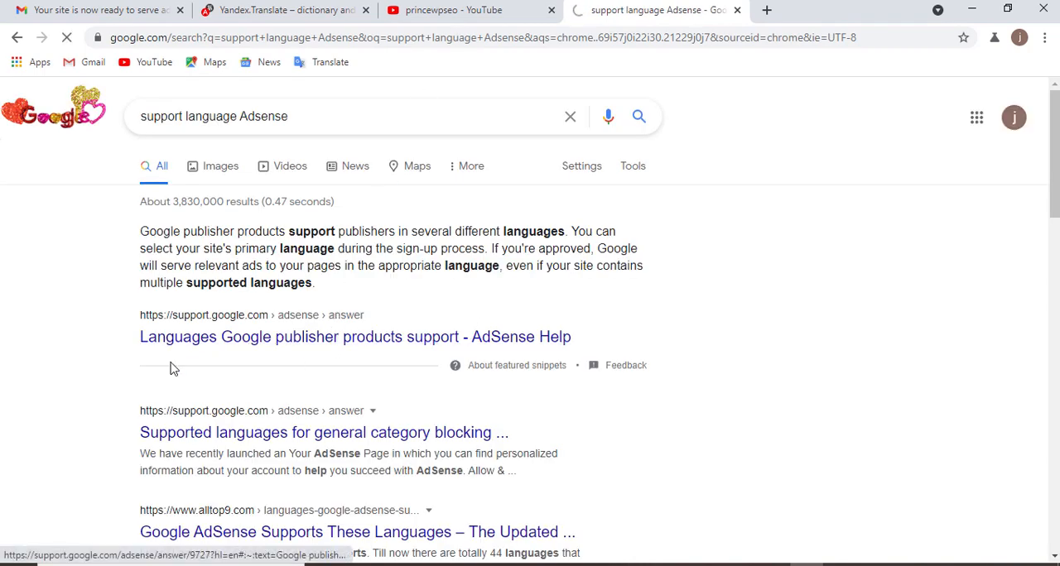
Read the AdSense Help supported languages list, then return to Yandex Translate.
left_click(352, 338)
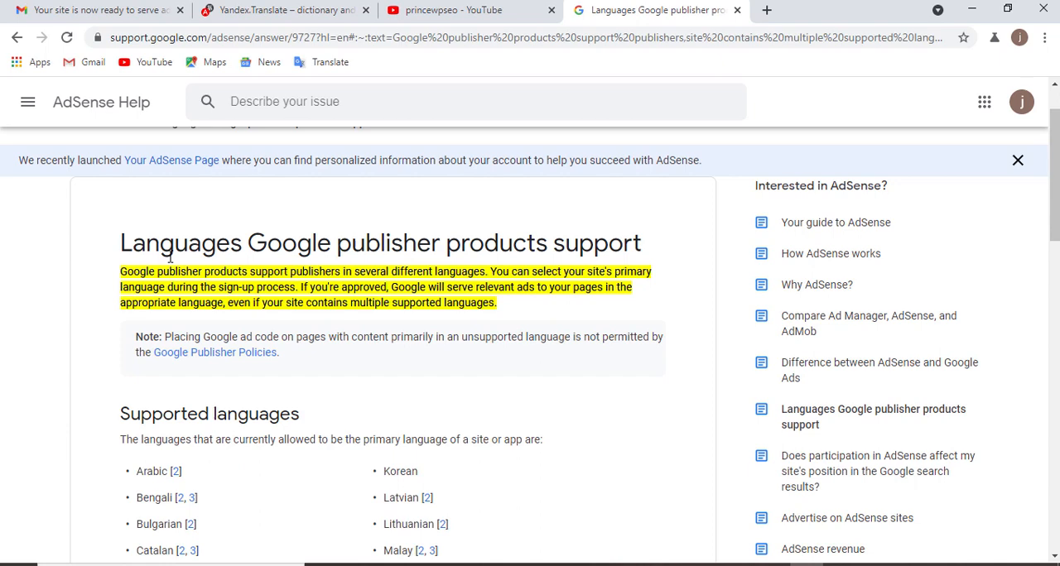
mouse_move(533, 268)
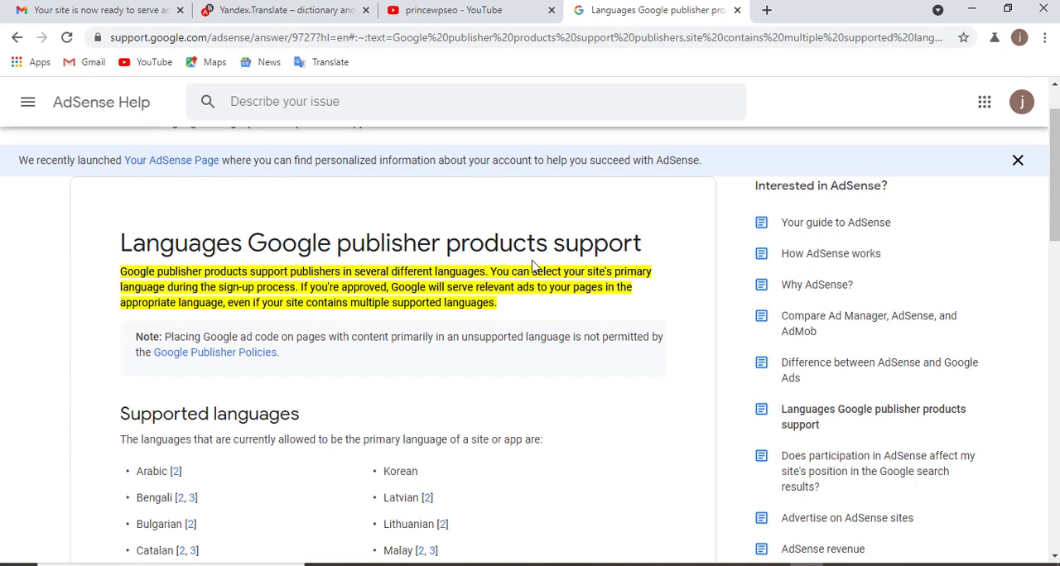
scroll("down", 3)
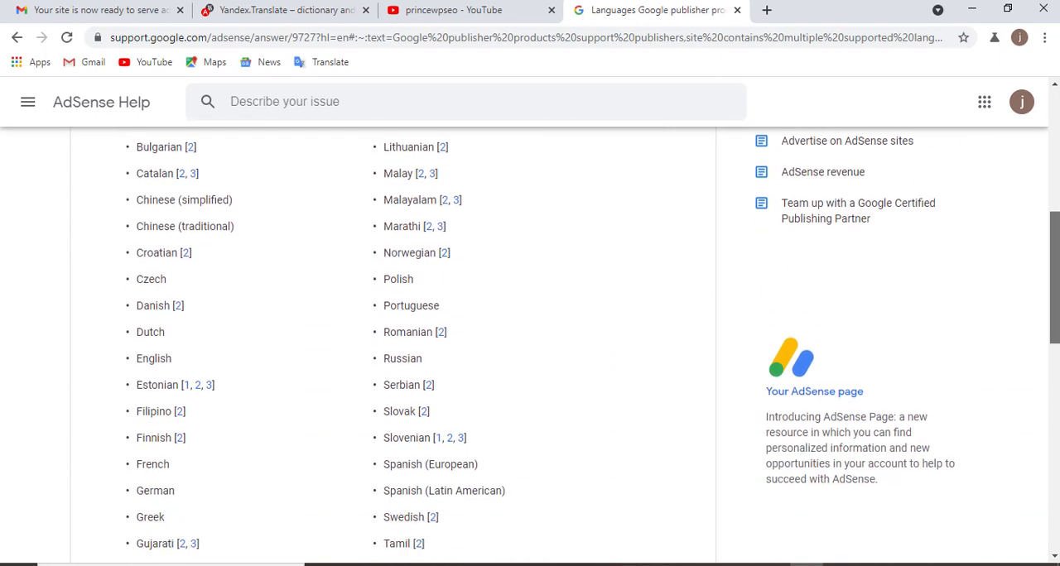
scroll("down", 3)
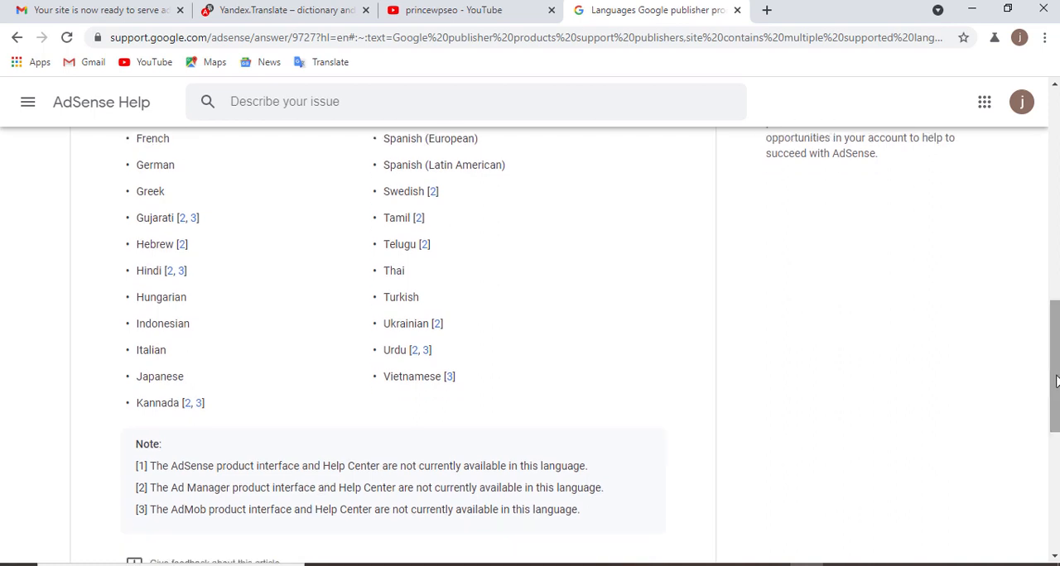
mouse_move(352, 328)
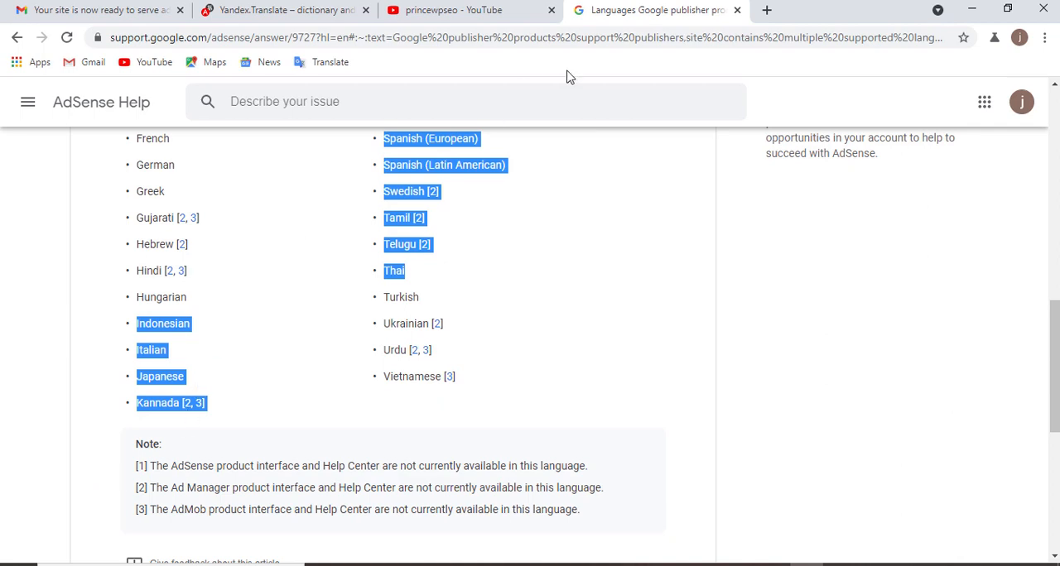
left_click(282, 10)
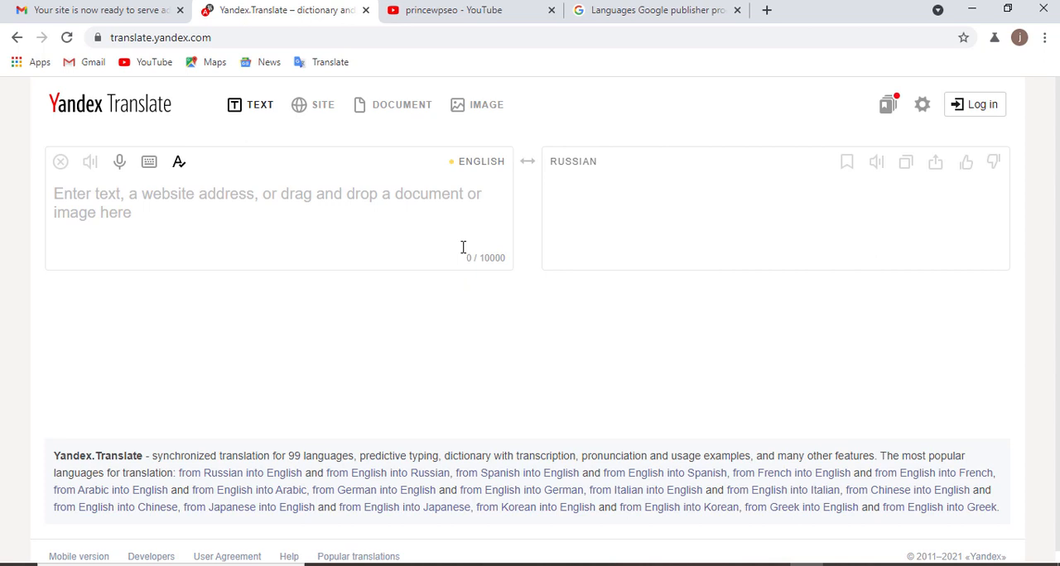
mouse_move(566, 163)
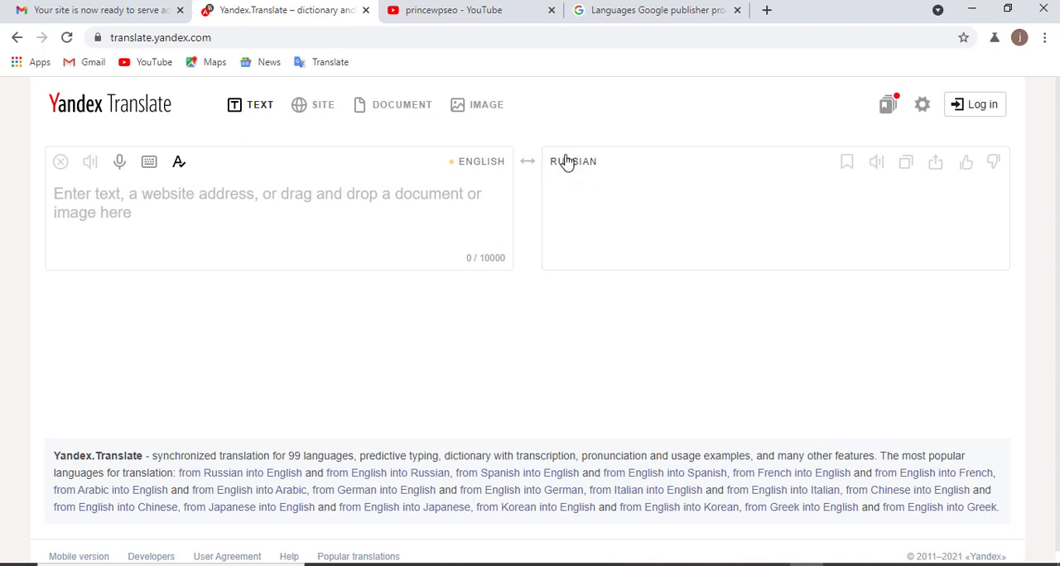
Change the Yandex target language from Russian to German.
left_click(573, 162)
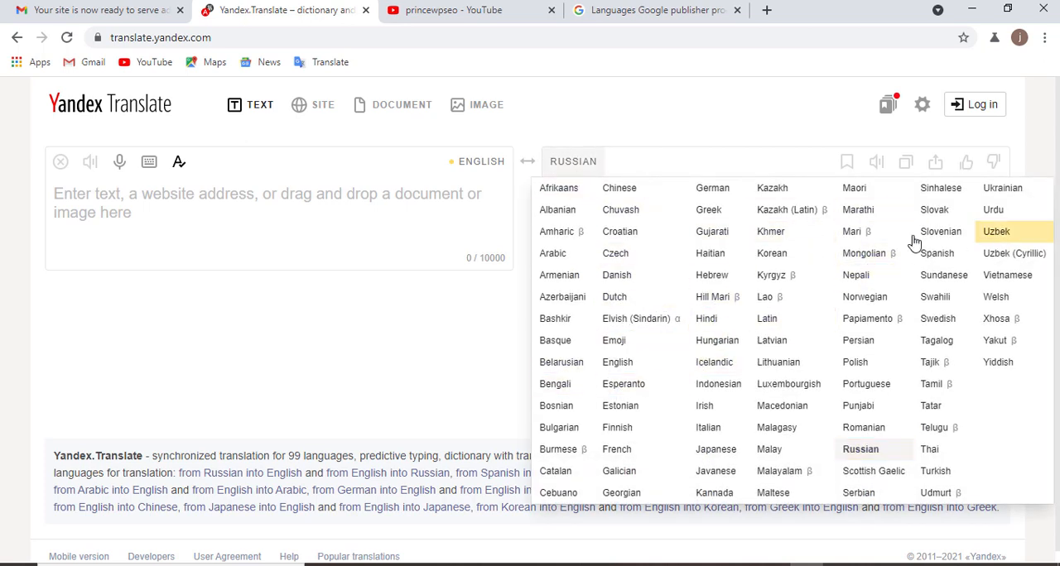
left_click(712, 189)
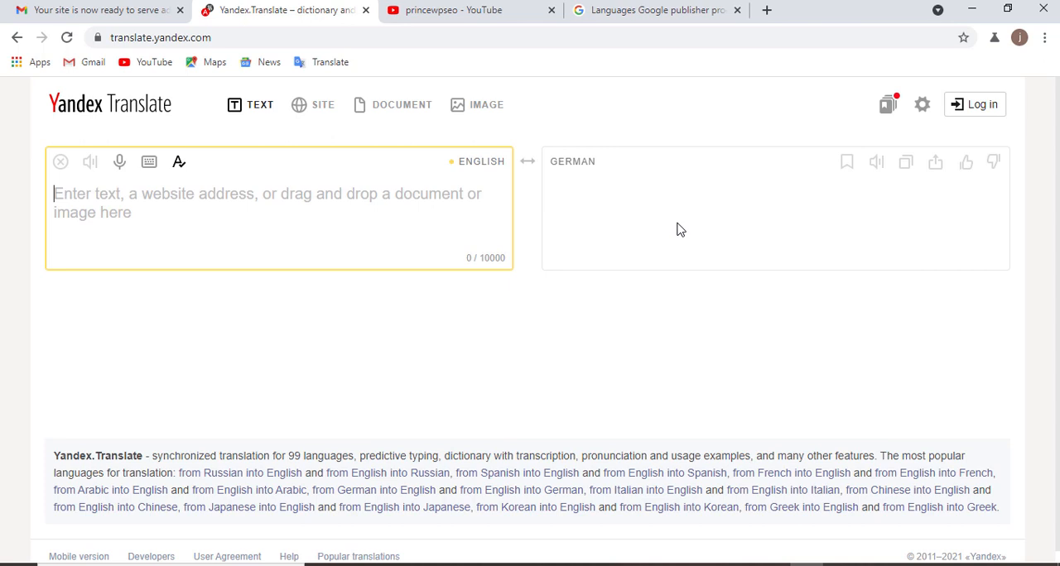
mouse_move(171, 471)
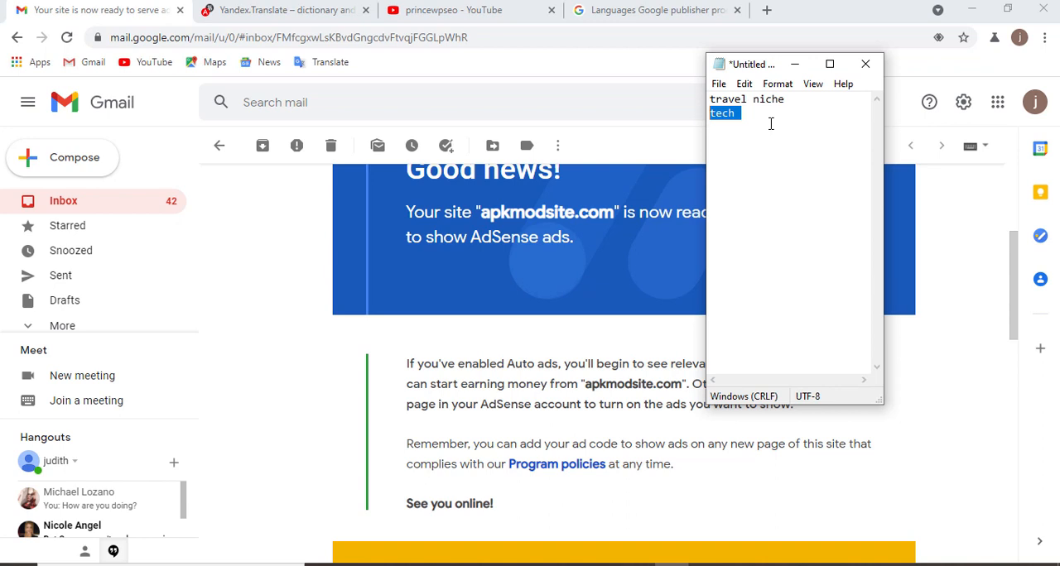
Close the niche notes window so the apkmodsite.com AdSense approval email is visible.
left_click(864, 63)
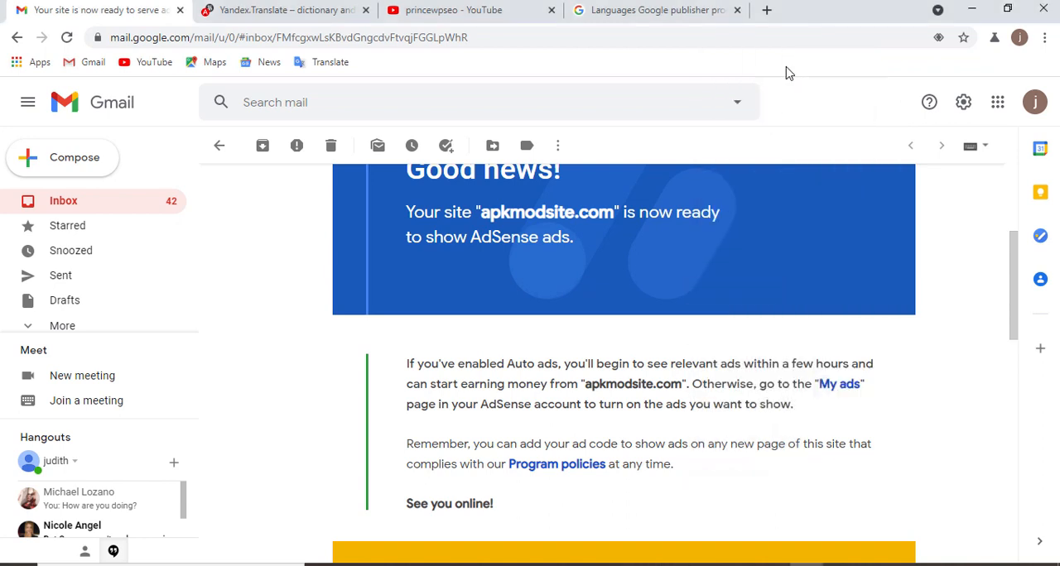
mouse_move(795, 76)
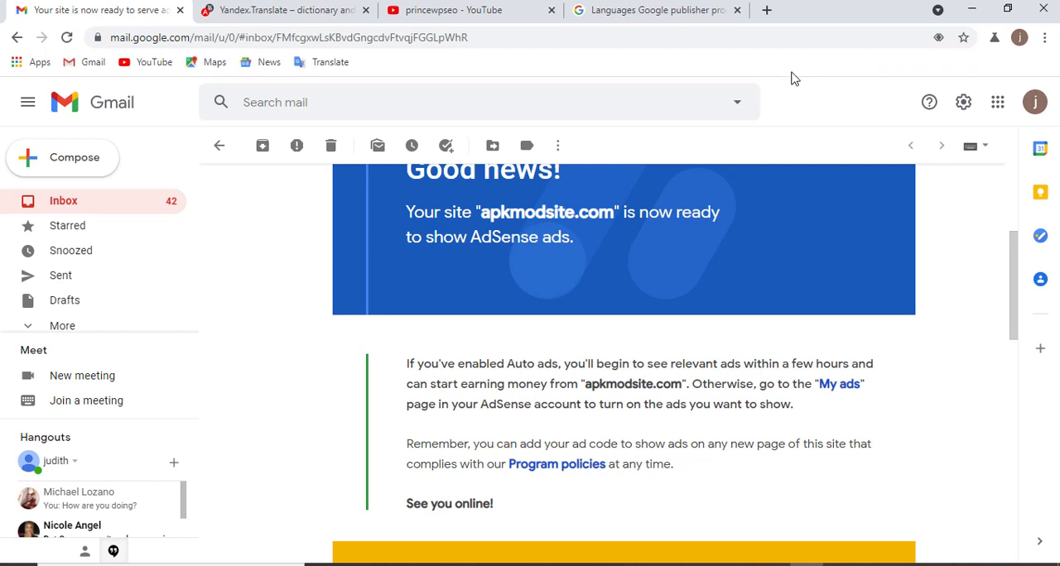